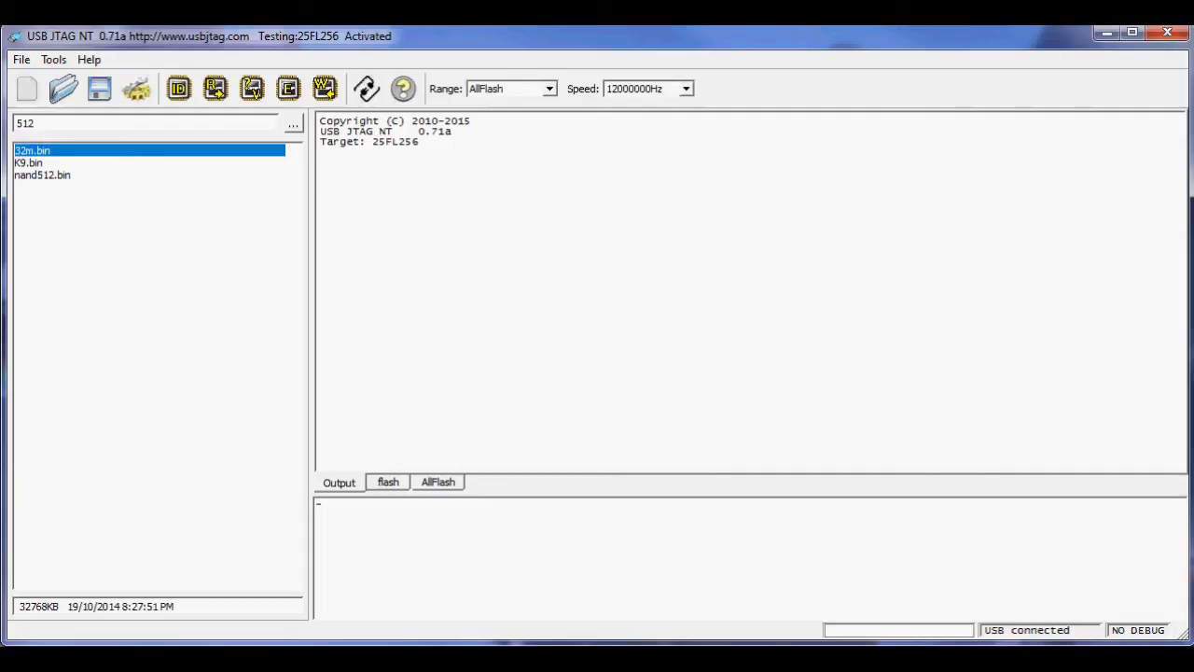
mouse_move(739, 172)
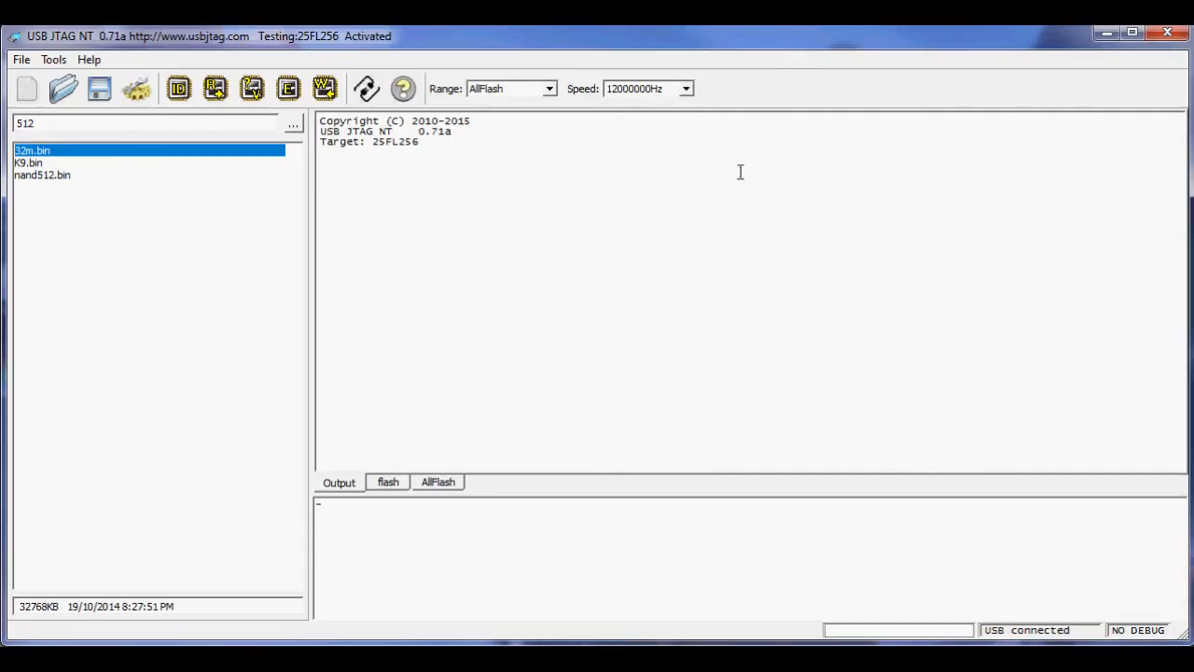
mouse_move(179, 88)
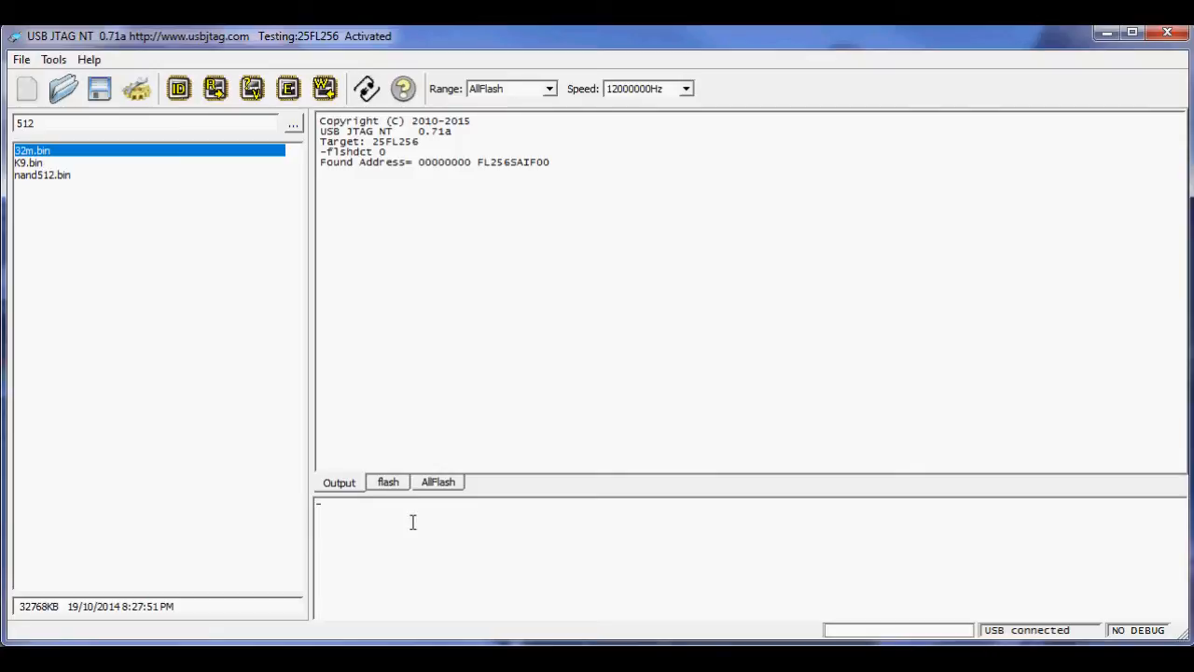
mouse_move(416, 481)
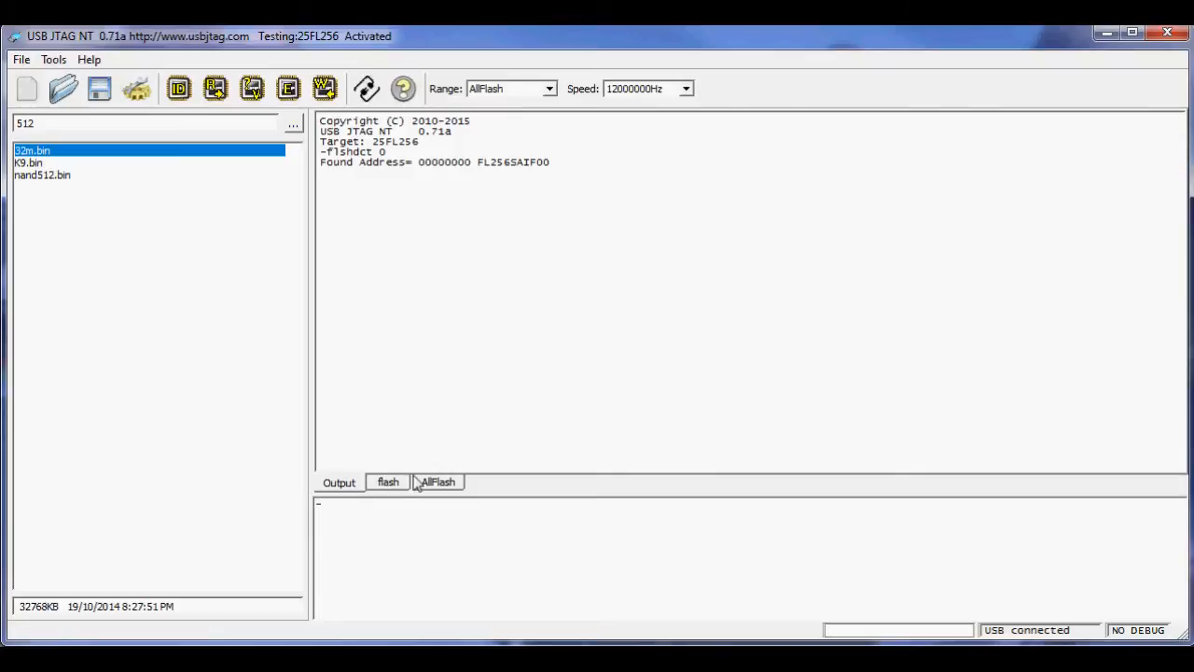
Limit the range to flash, erase it, and blank-check until 'Compare data OK' appears.
left_click(388, 481)
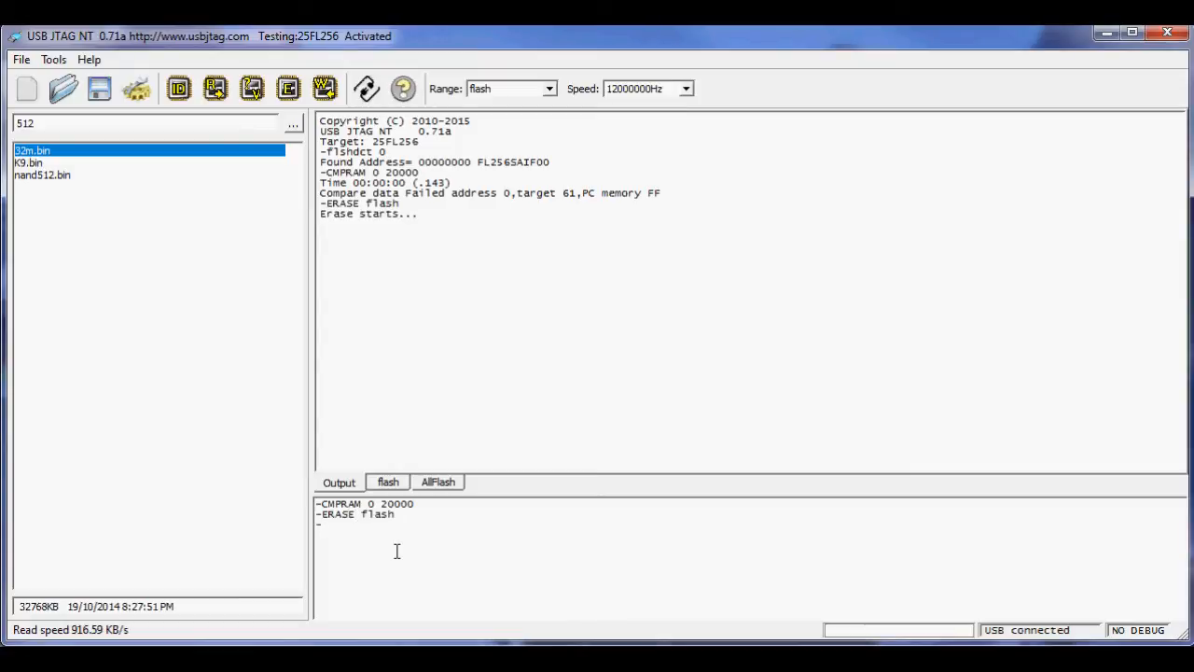
mouse_move(1150, 560)
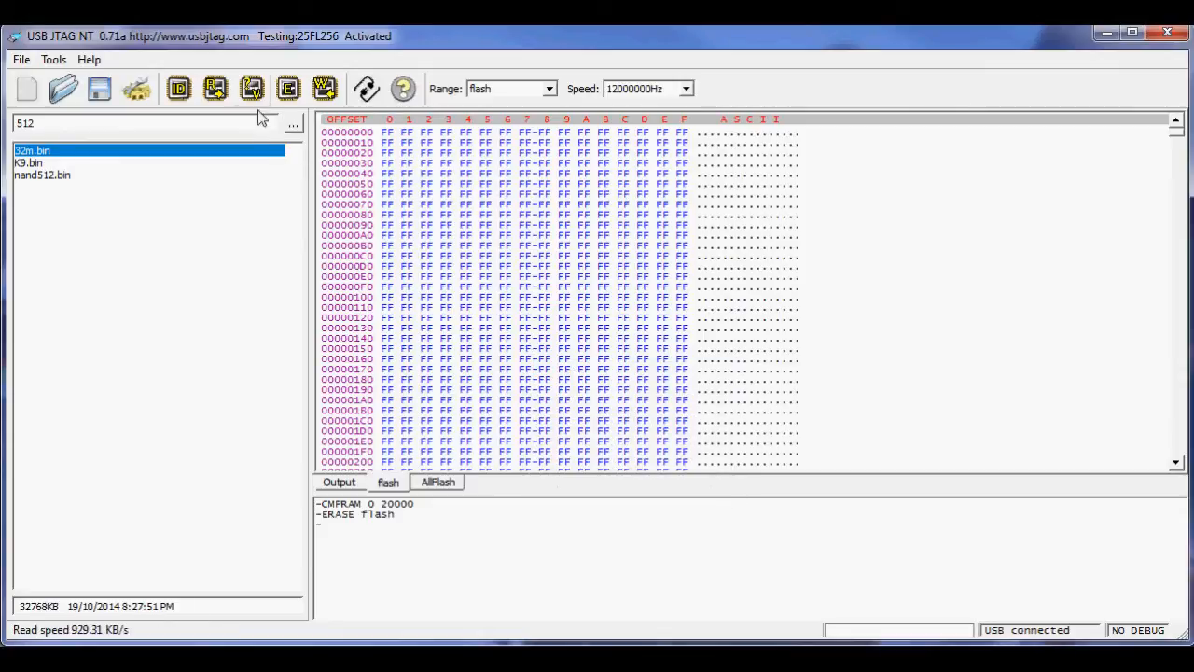
left_click(340, 481)
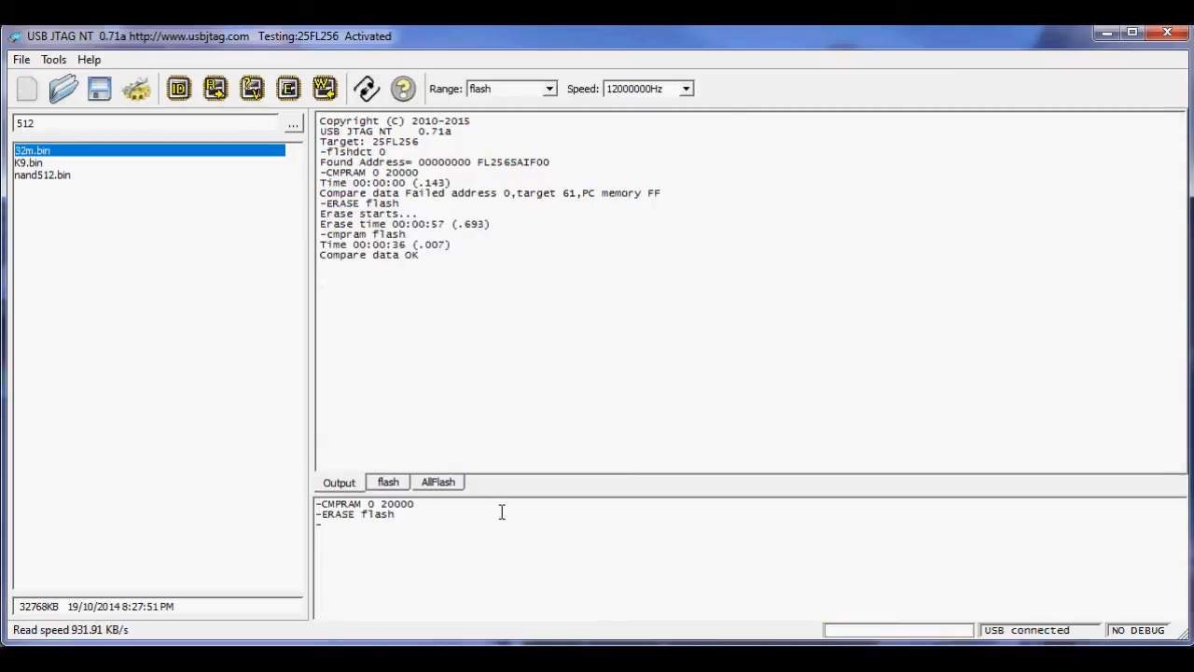
mouse_move(462, 500)
type("SPROGRAM flash")
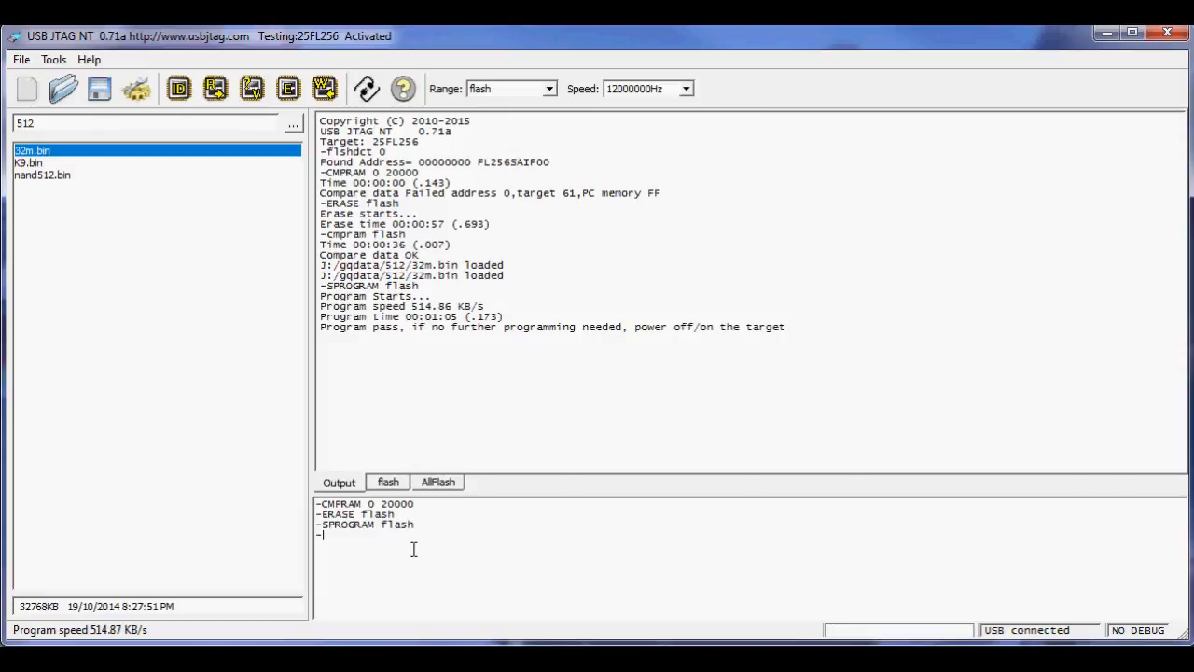
Program 32m.bin into flash to 'Program pass' and start comparing the chip against it.
left_click(252, 88)
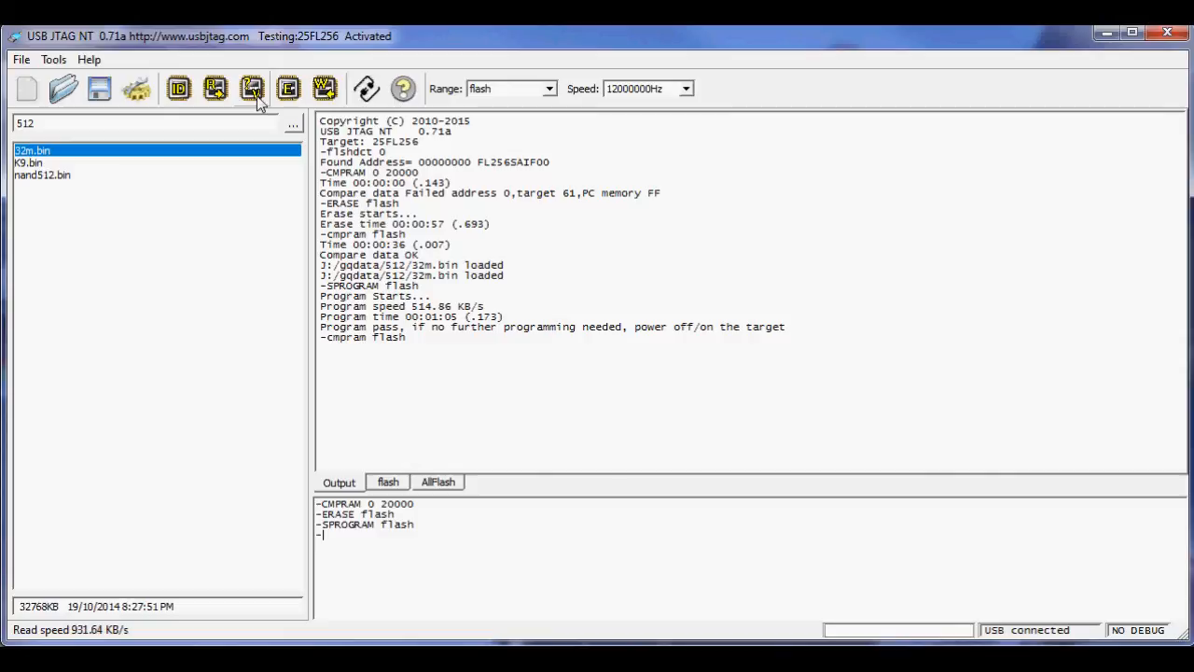